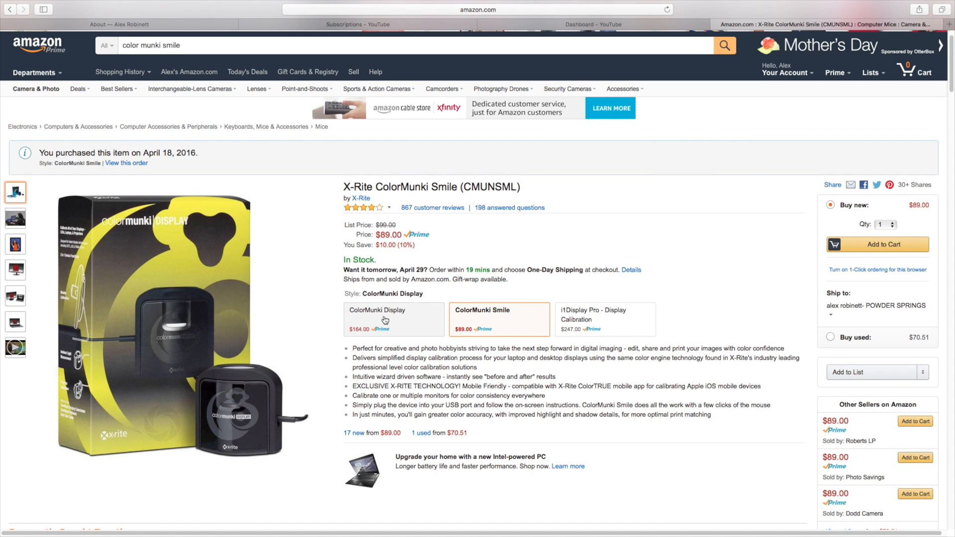
Select the ColorMunki Smile style variant, showing its product photo and comparison with the other calibrators.
click(497, 318)
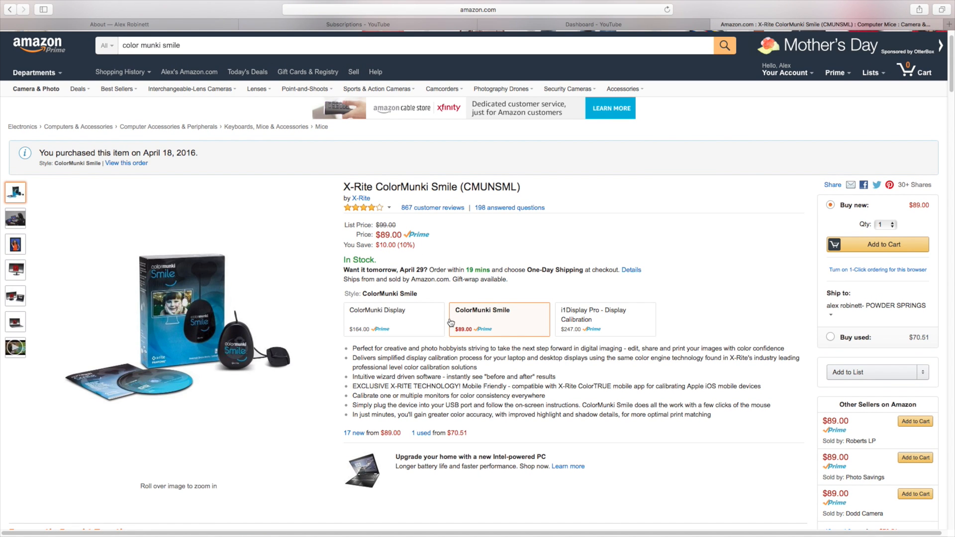